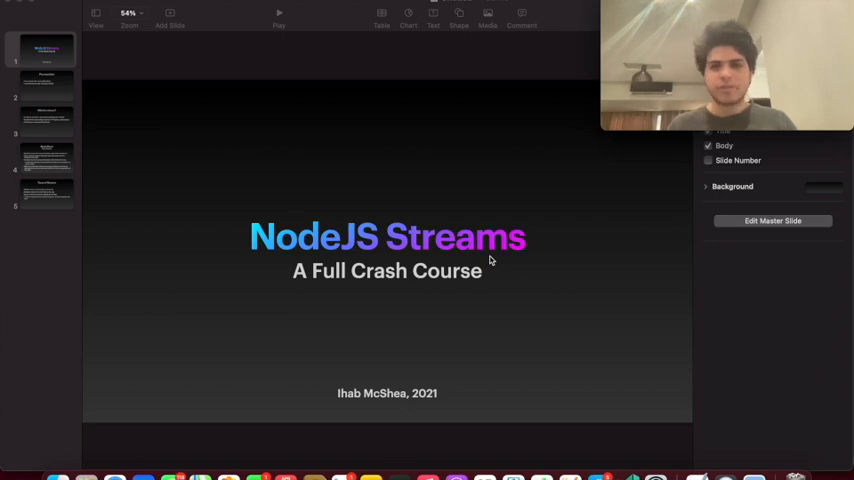
pyautogui.moveTo(496, 148)
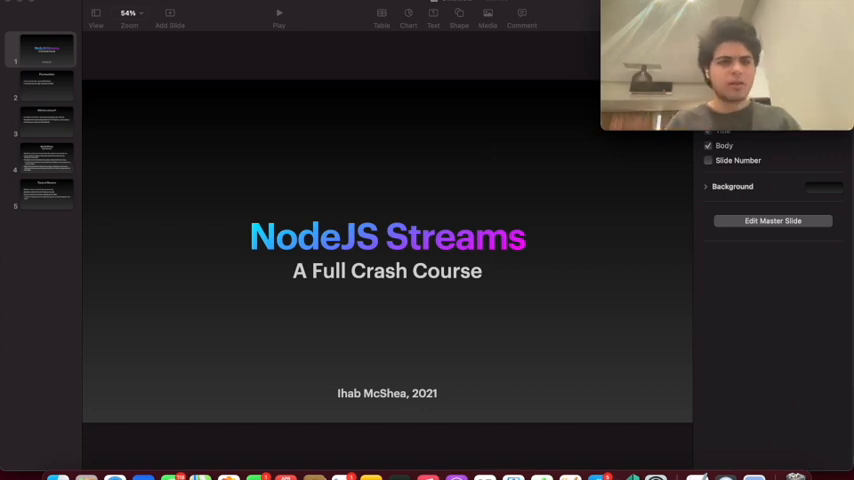
# Add import * as fs from 'fs' at the top of index.ts
pyautogui.click(46, 196)
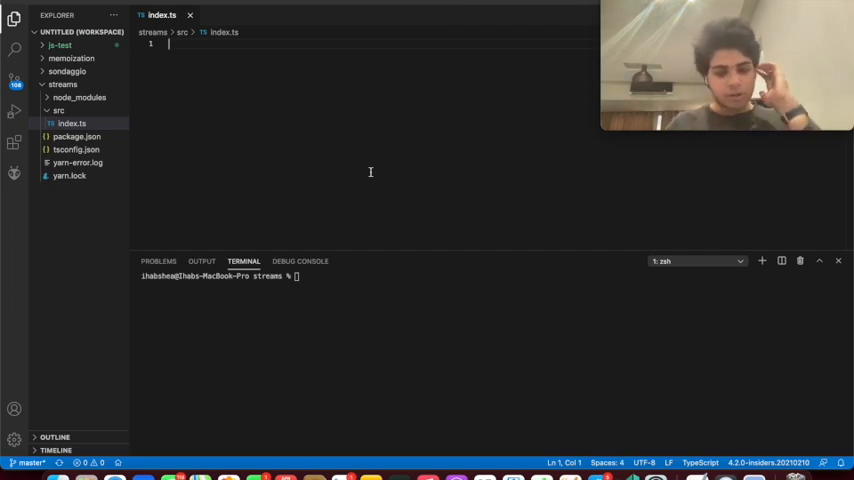
pyautogui.write('import *')
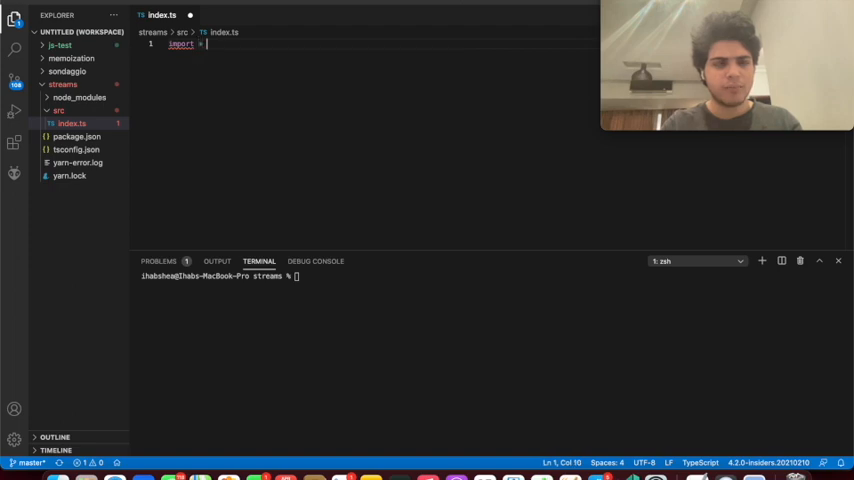
pyautogui.write('x from')
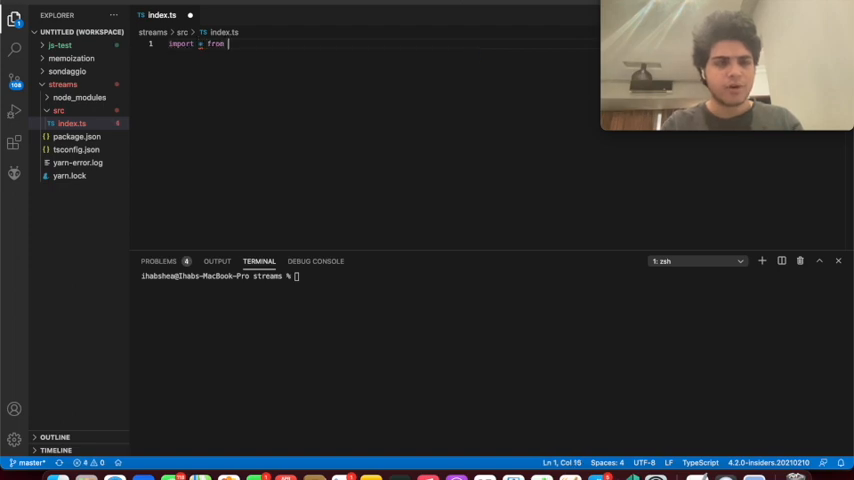
pyautogui.press('Backspace')
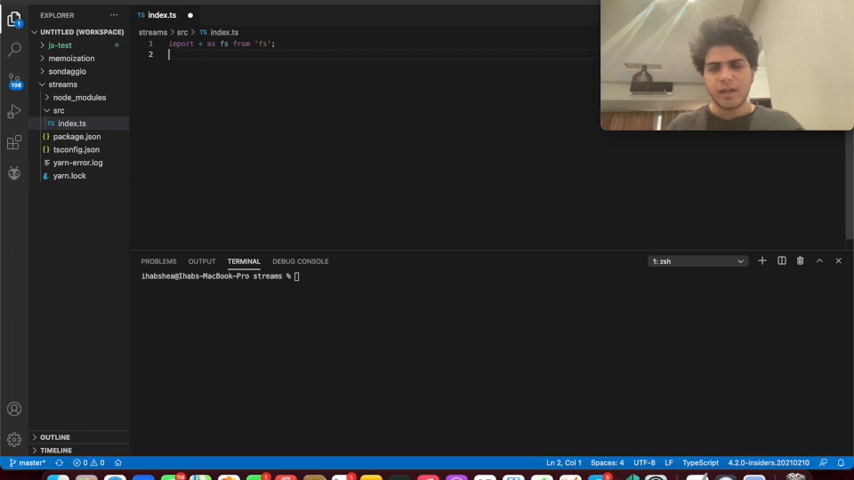
# Declare let file = fs.createWriteStream('./test.txt')
pyautogui.write('let file =')
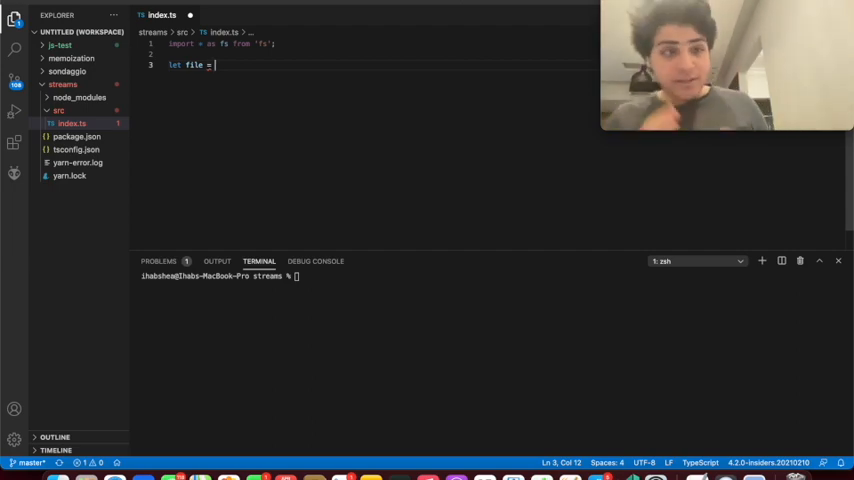
pyautogui.write('fs.createWriteStream(')
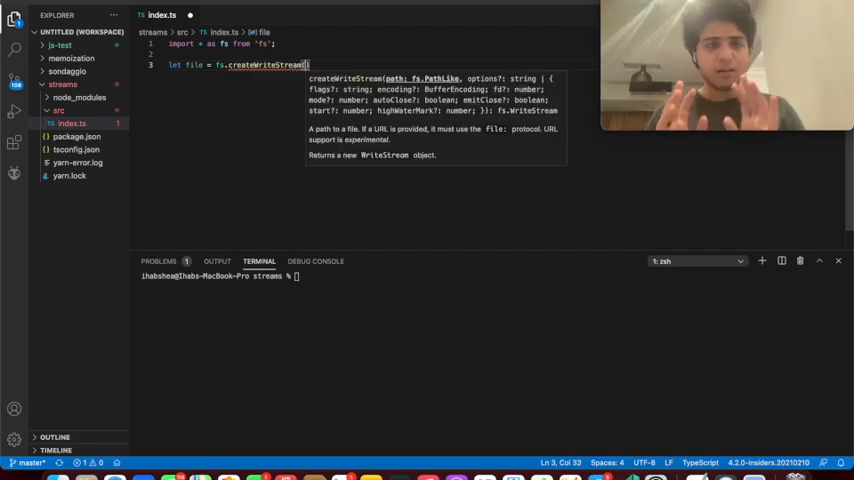
pyautogui.write("'./test.")
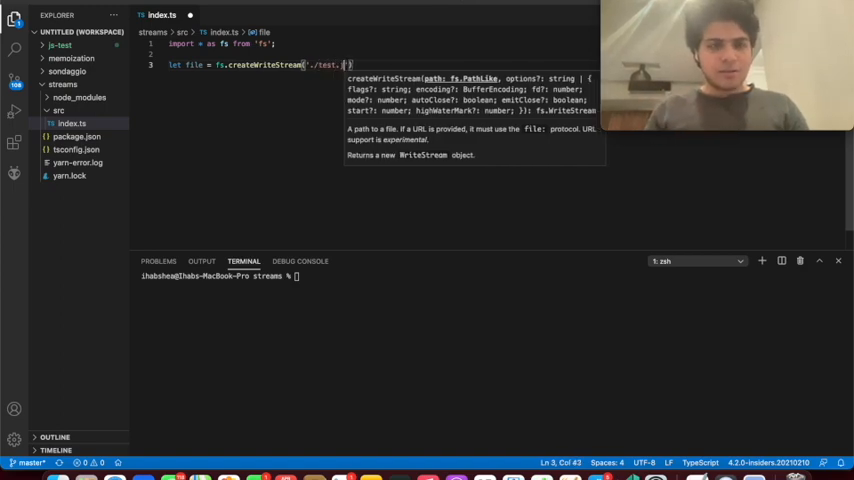
pyautogui.write("txt');")
pyautogui.click(380, 86)
pyautogui.write('for(let i=')
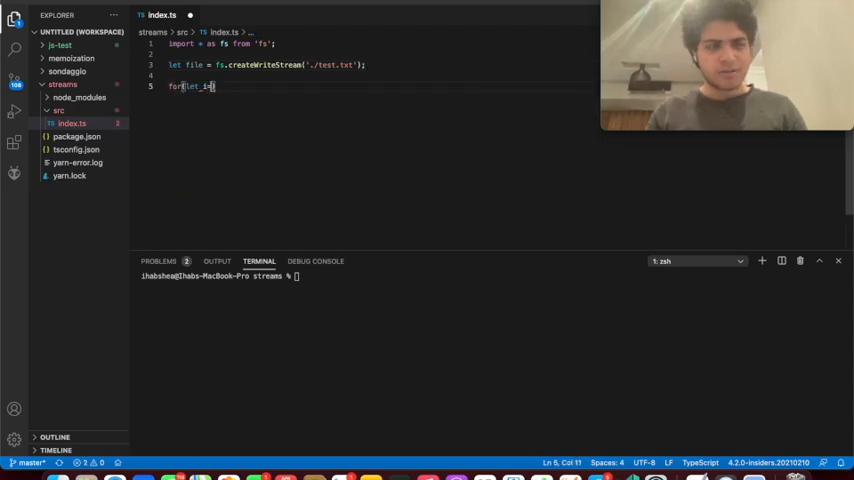
# Write a for loop (let i=0; i<1e6; i++) calling file.write with the Lorem ipsum line
pyautogui.write('=0;')
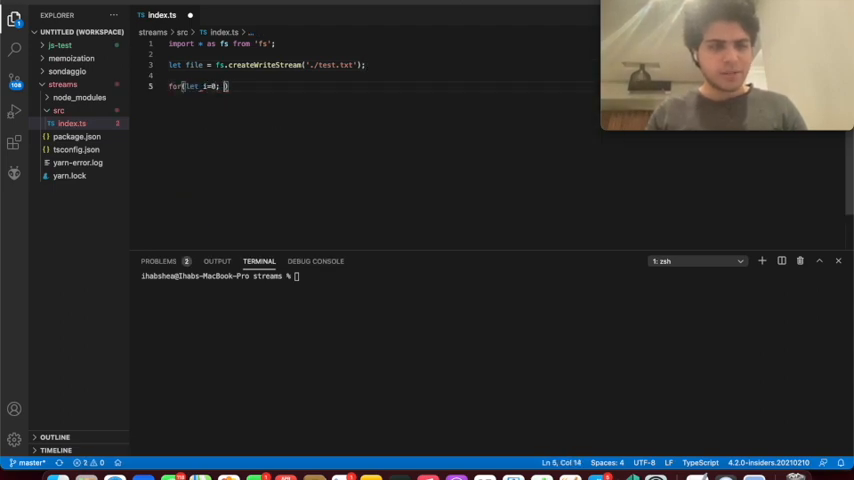
pyautogui.write('i<1e8;i++')
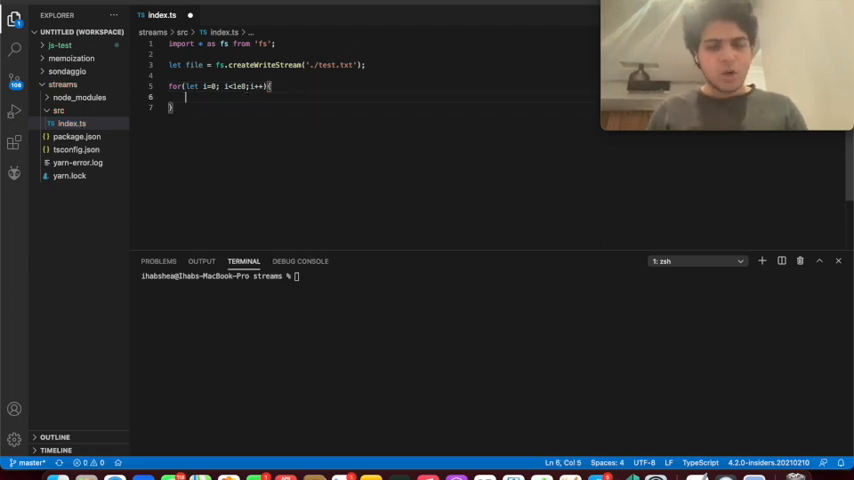
pyautogui.write('file.write()')
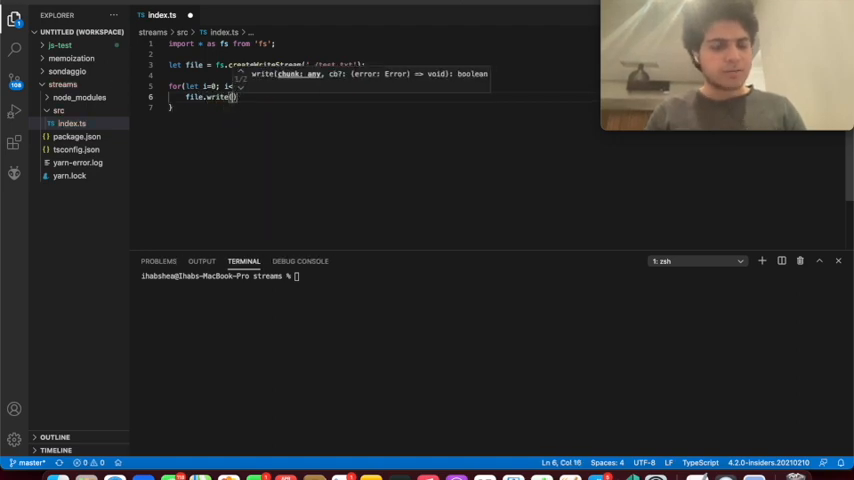
pyautogui.write('"')
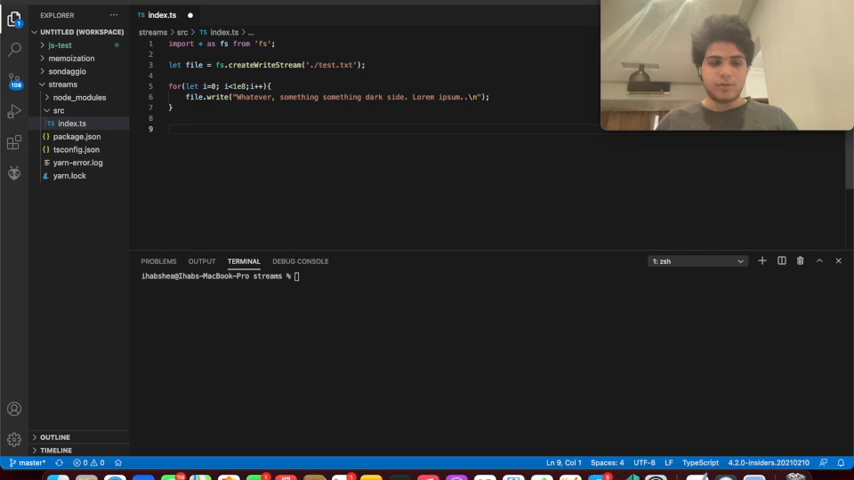
# Add file.end(), run yarn start, and view the generated test.txt full of repeated lines
pyautogui.write('file.end();')
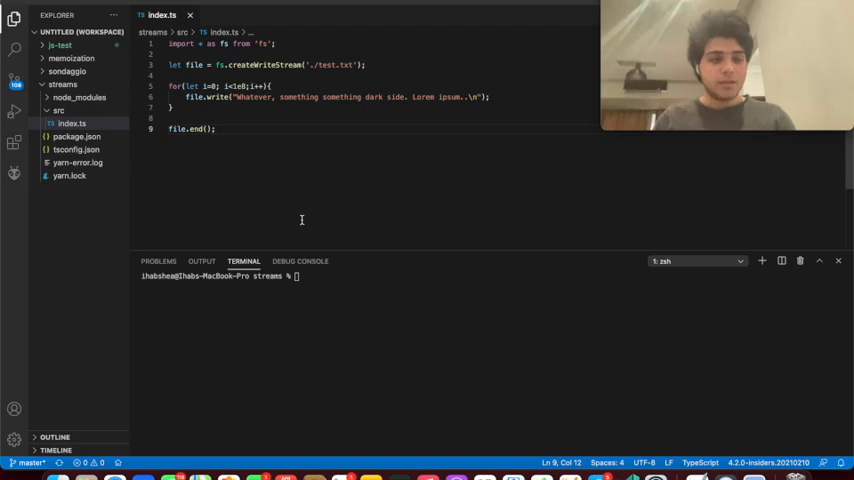
pyautogui.write('yarn start')
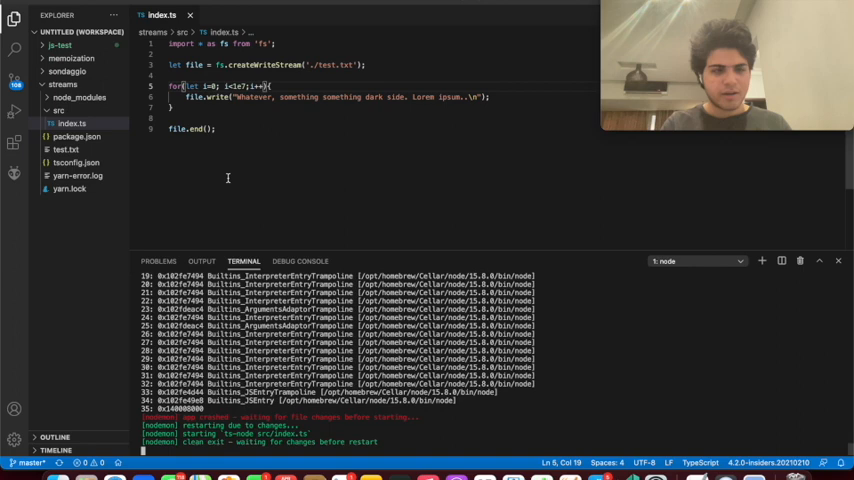
pyautogui.click(66, 148)
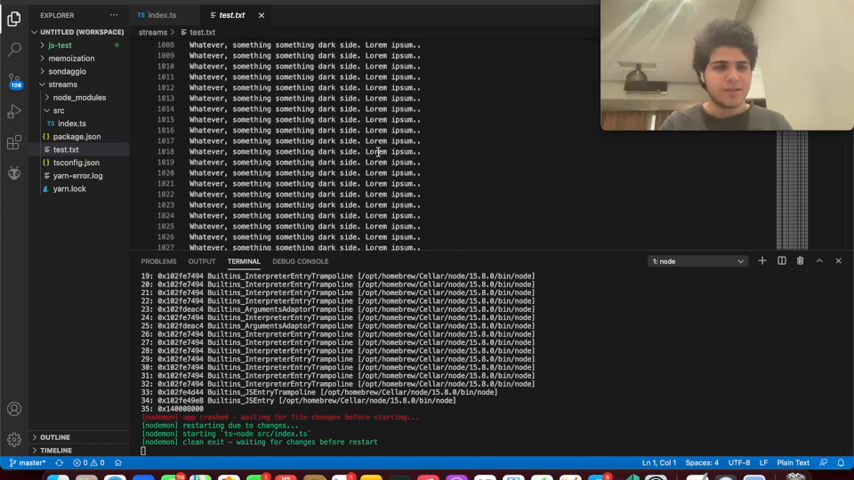
# Comment out the createWriteStream, for-loop and file.end() lines in index.ts
pyautogui.click(160, 16)
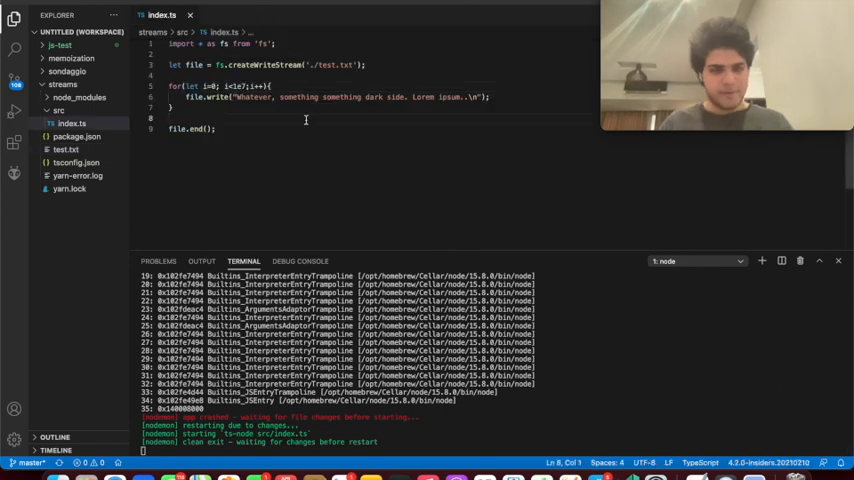
pyautogui.click(216, 128)
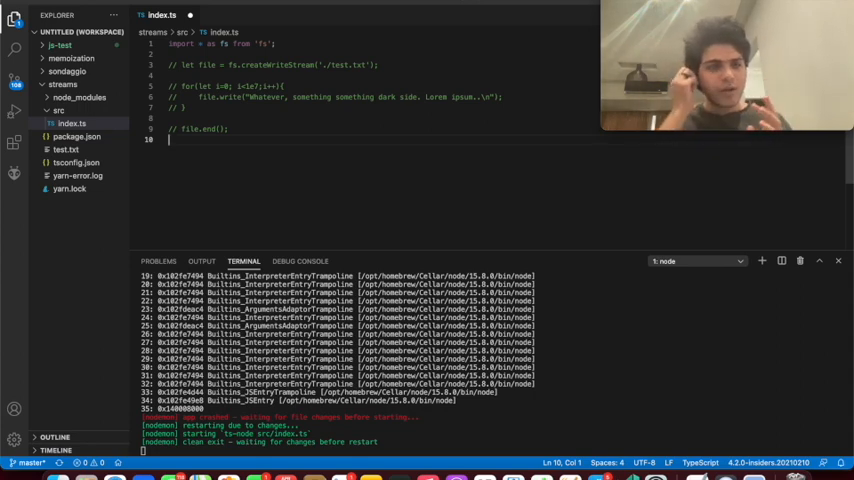
pyautogui.write('let')
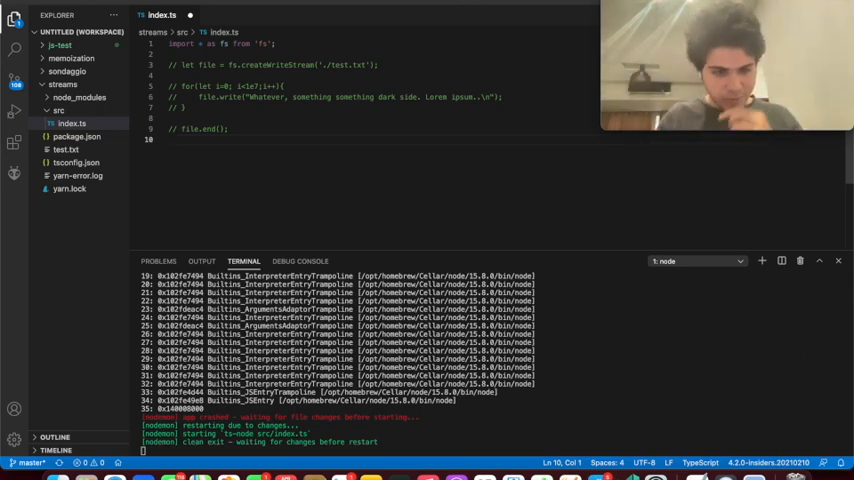
pyautogui.click(228, 128)
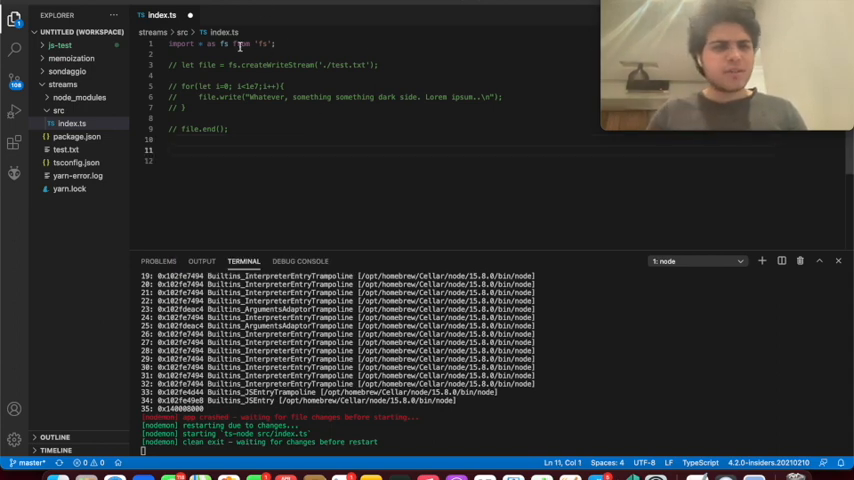
# Import http, create a server and register an empty 'request' handler taking (req, res)
pyautogui.write("import * as http from 'http';")
pyautogui.write('let server = http.createServer();')
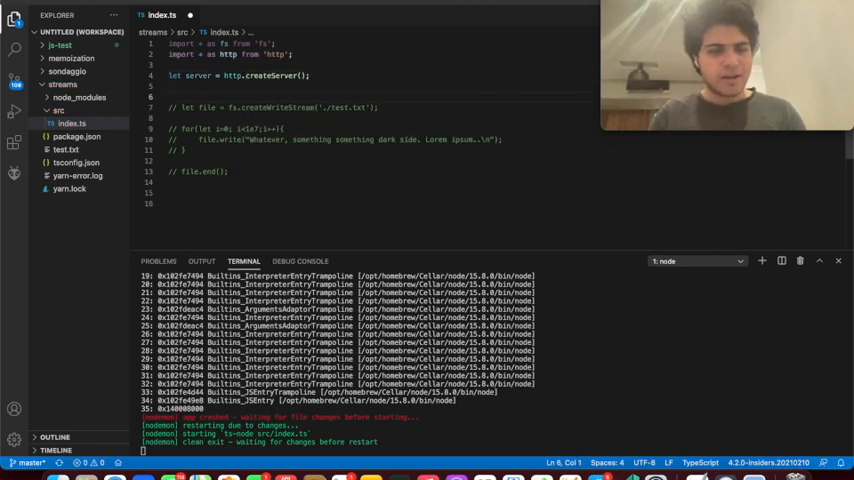
pyautogui.write("server.on('request', (")
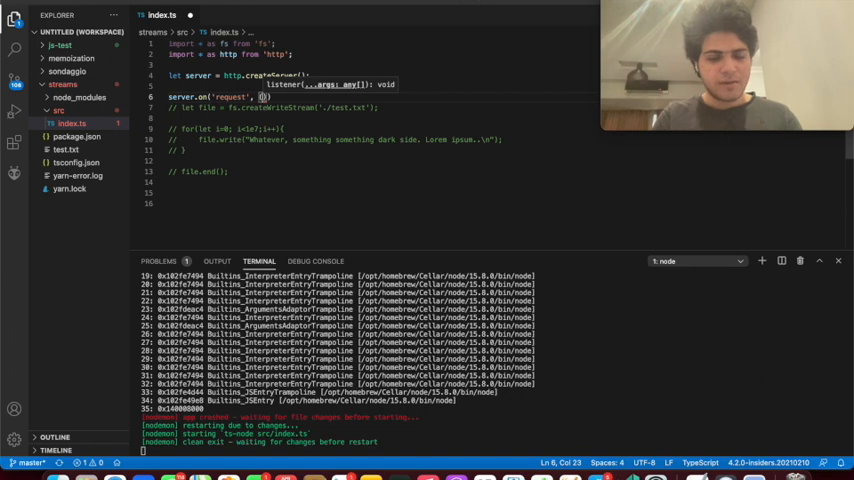
pyautogui.write('(req, res) => {')
pyautogui.click(380, 86)
pyautogui.write('//')
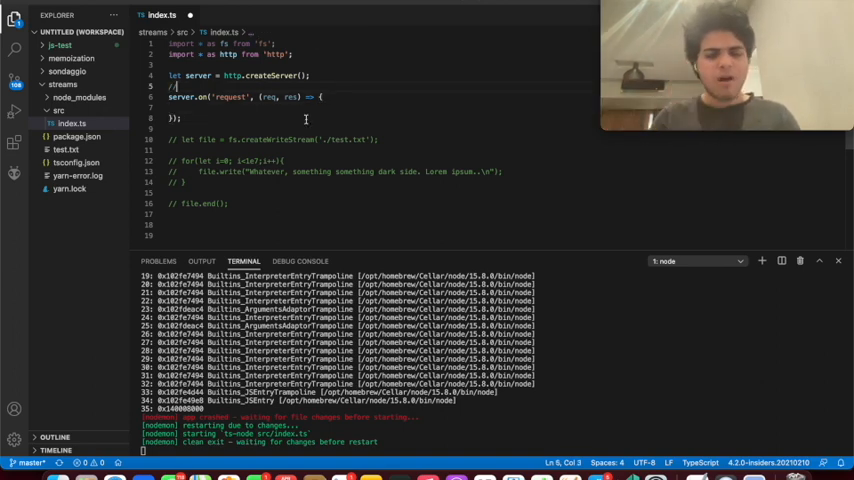
pyautogui.write('EventLis')
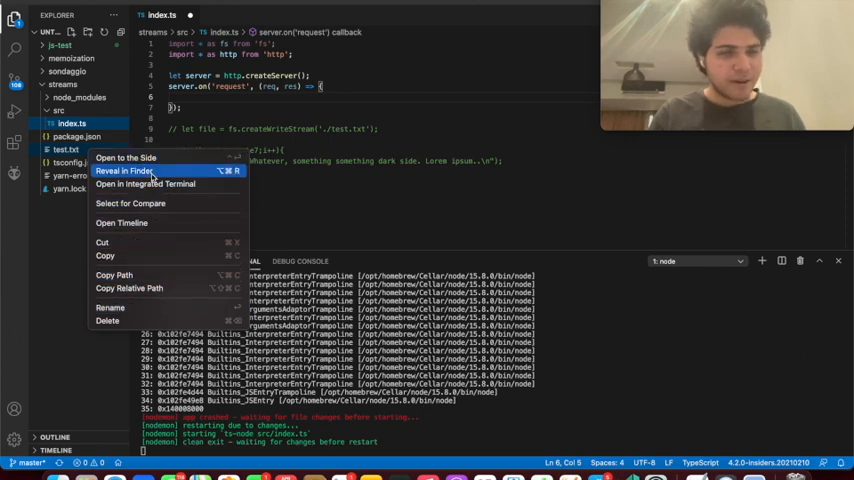
pyautogui.click(124, 172)
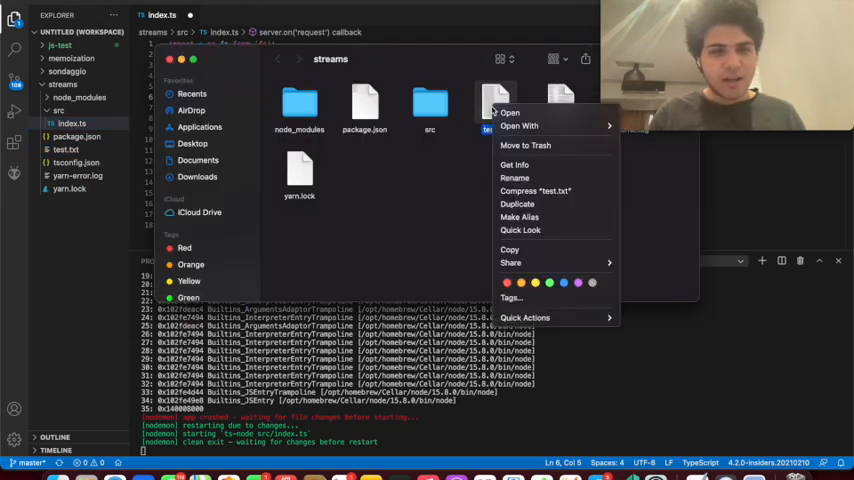
pyautogui.moveTo(536, 164)
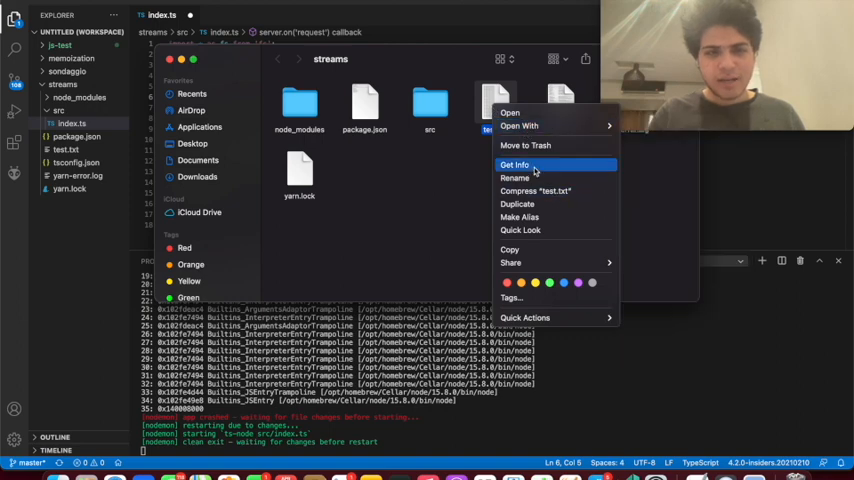
pyautogui.click(512, 164)
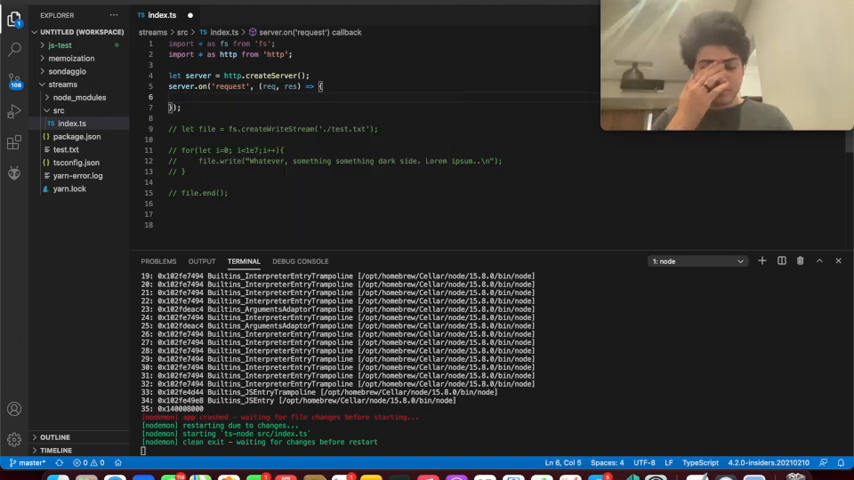
# Read ./test.txt with fs.readFile in the handler, throwing on err and sending data via res.end
pyautogui.write('fs')
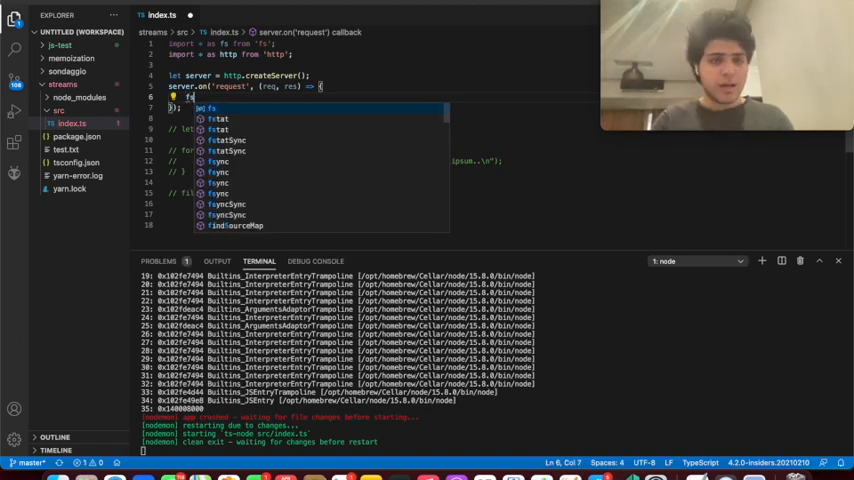
pyautogui.write("readFile('./test.txt', (err, data) => {")
pyautogui.write('if(err')
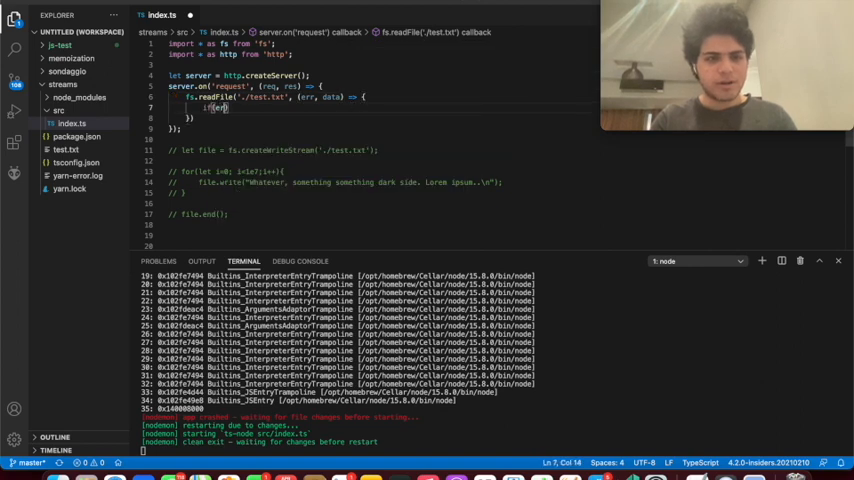
pyautogui.write('throw err;')
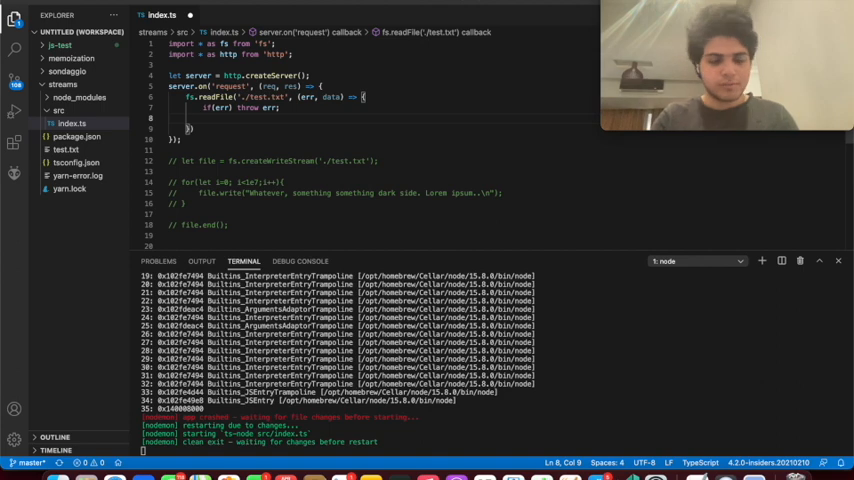
pyautogui.write('res.end()')
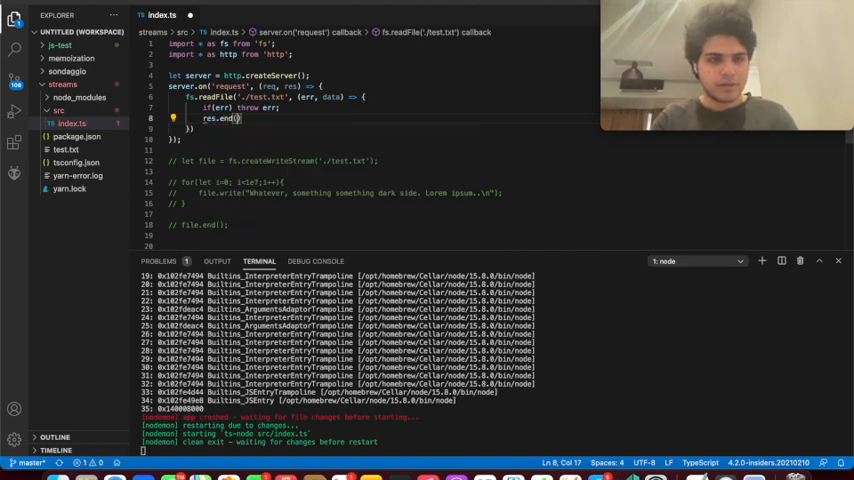
pyautogui.write('data')
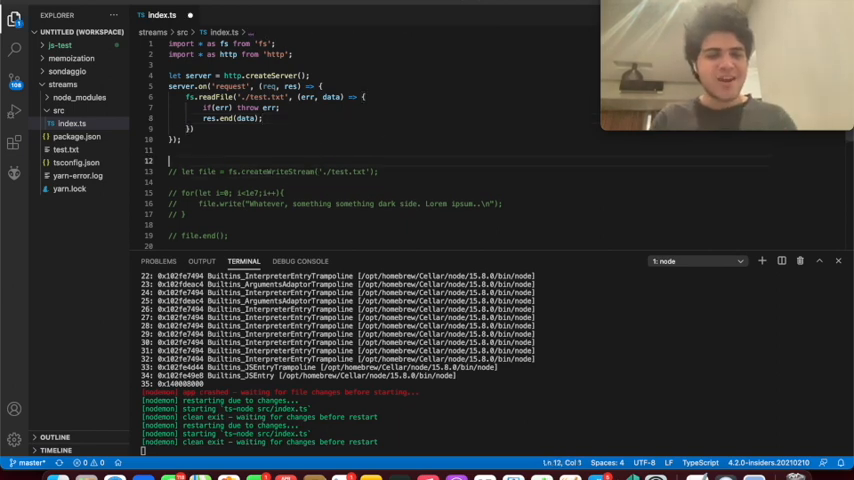
# Start the server with server.listen(80)
pyautogui.write('server.listen(')
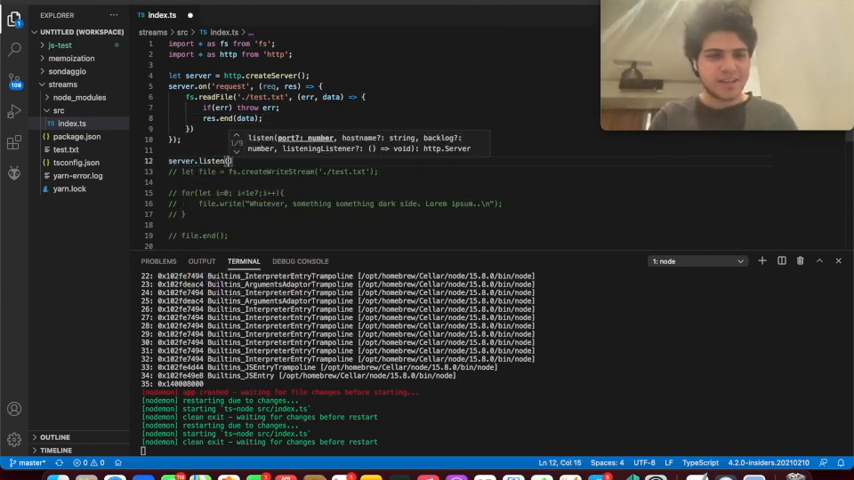
pyautogui.write('80')
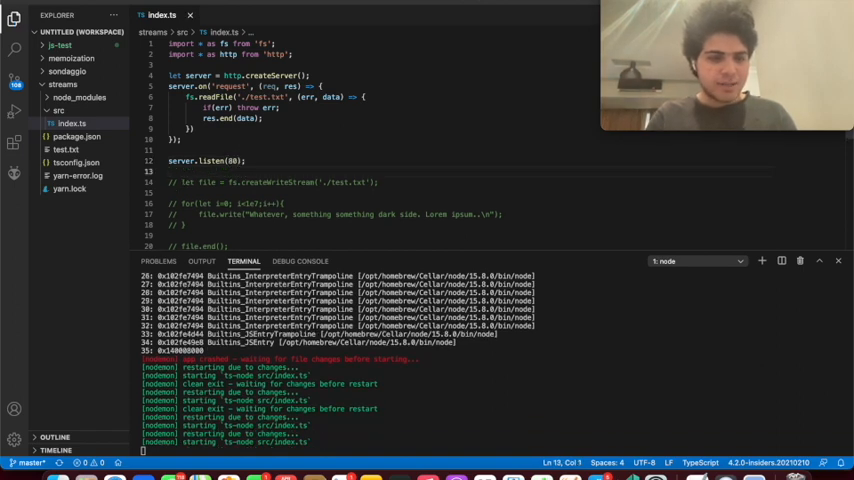
# Switch to the zsh terminal showing the repeated 'Whatever, something something dark side' response, dismissing Spotlight
pyautogui.click(236, 160)
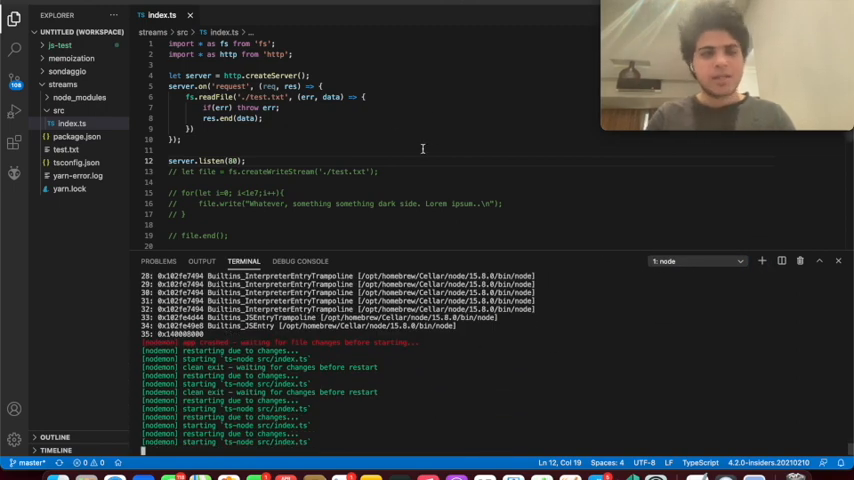
pyautogui.click(738, 260)
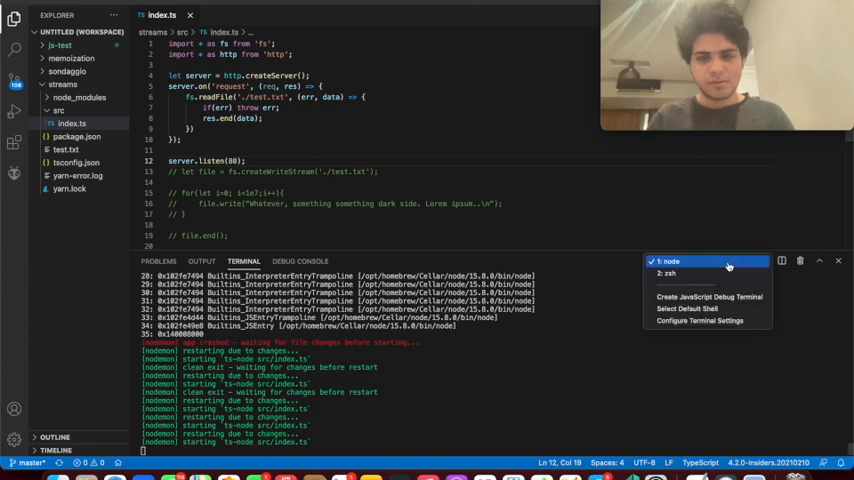
pyautogui.click(668, 272)
pyautogui.write('p')
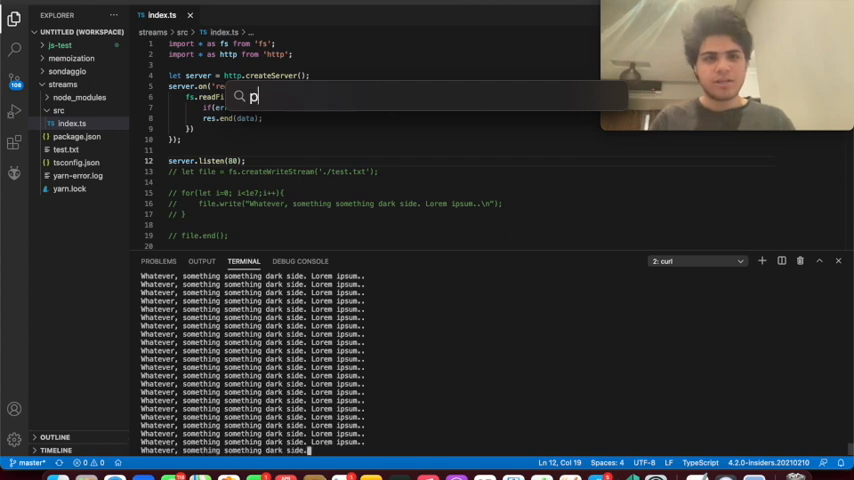
pyautogui.write('rocessed')
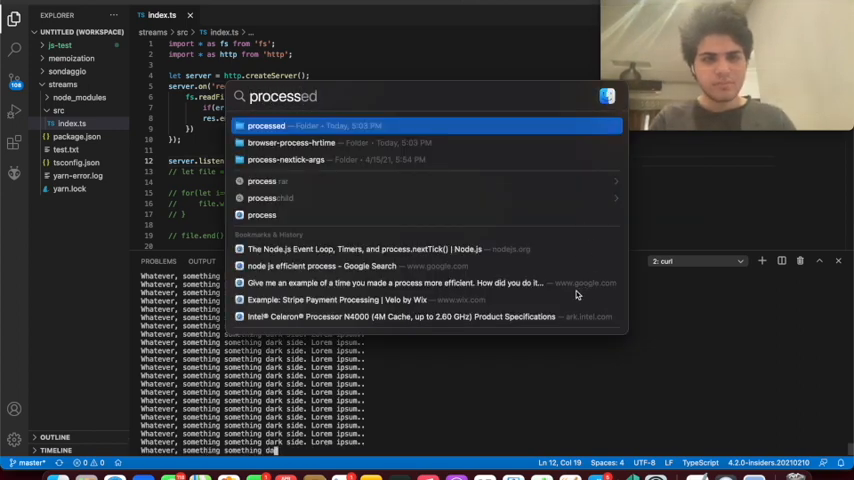
pyautogui.press('Escape')
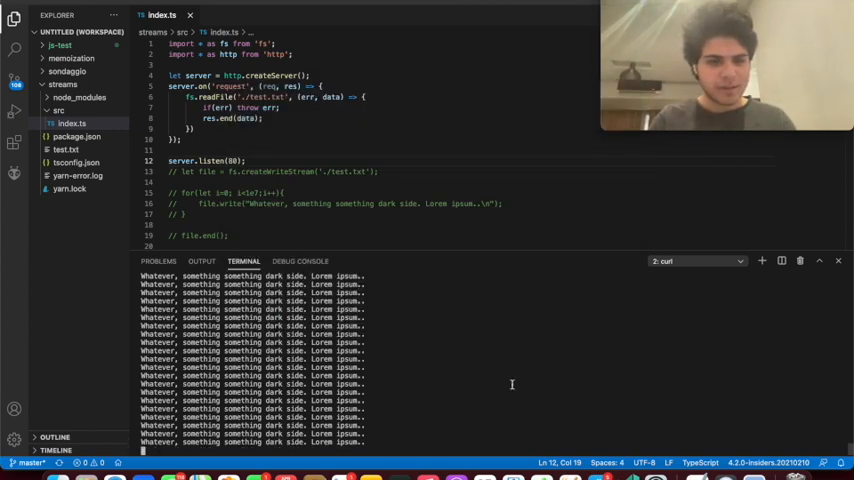
pyautogui.write('Whatever, something something dark side. Lorem i')
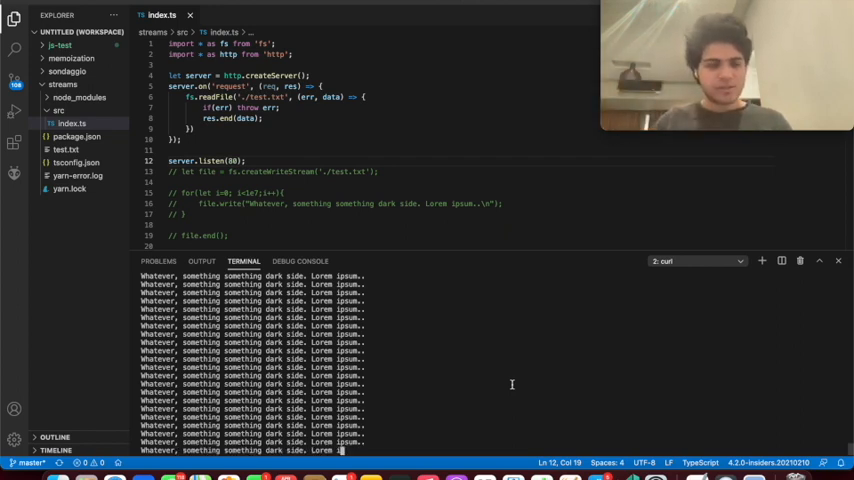
# Replace the readFile block with let file = fs.createReadStream('./test.txt') and file.pipe(res)
pyautogui.click(740, 260)
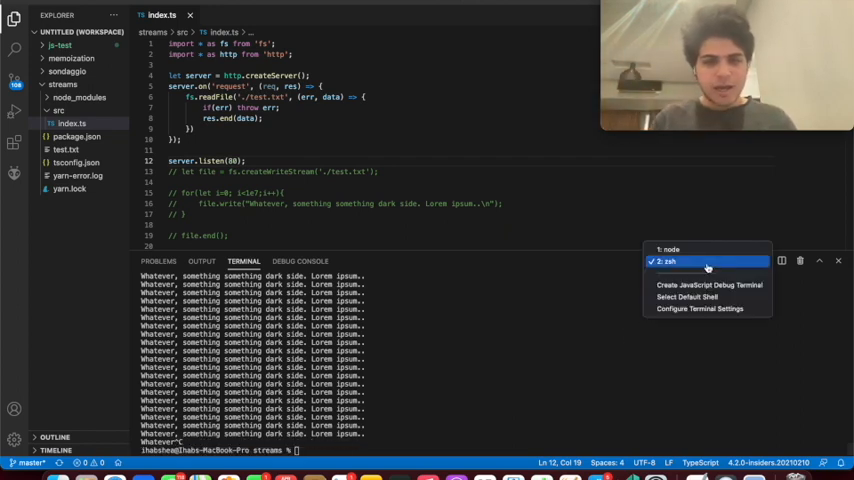
pyautogui.click(670, 250)
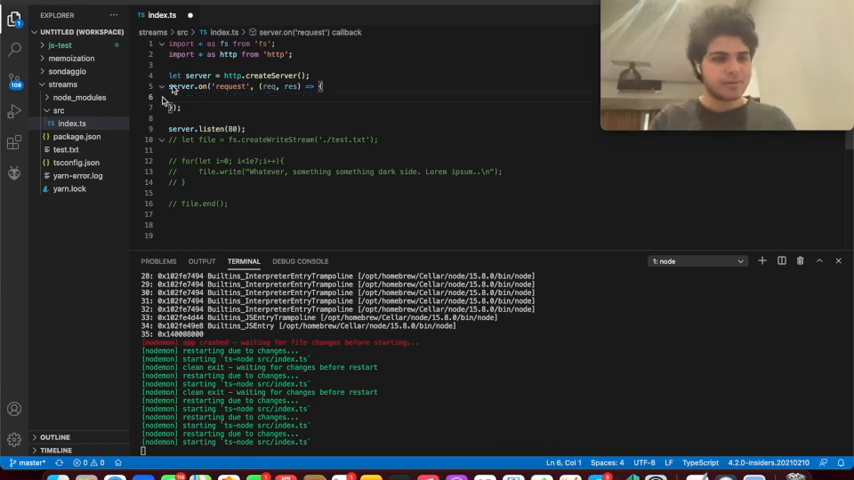
pyautogui.write("let file = fs.createReadStream('./")
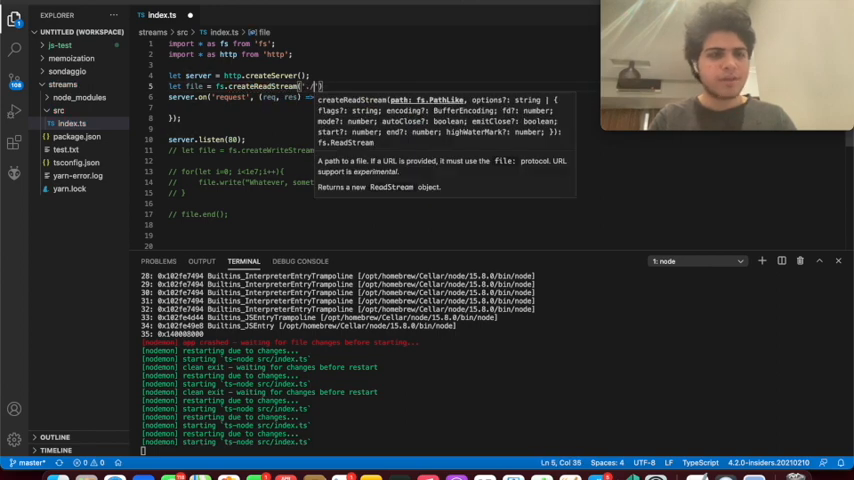
pyautogui.write('./test.txt')
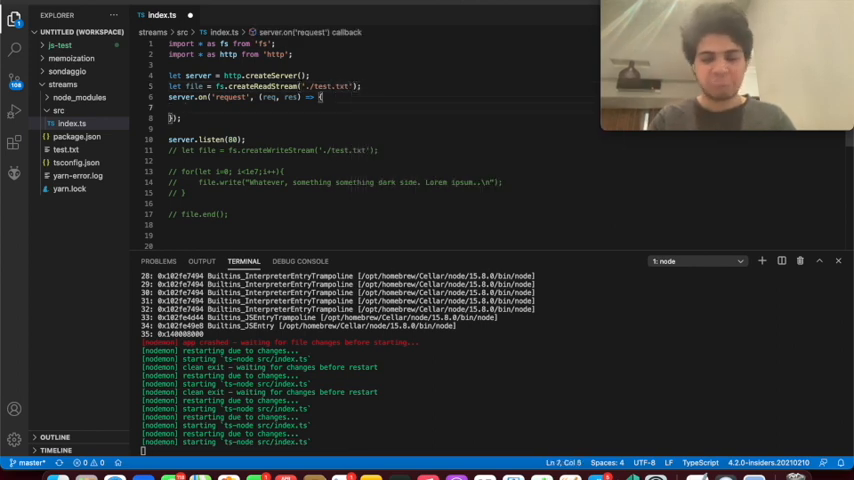
pyautogui.write('file.p')
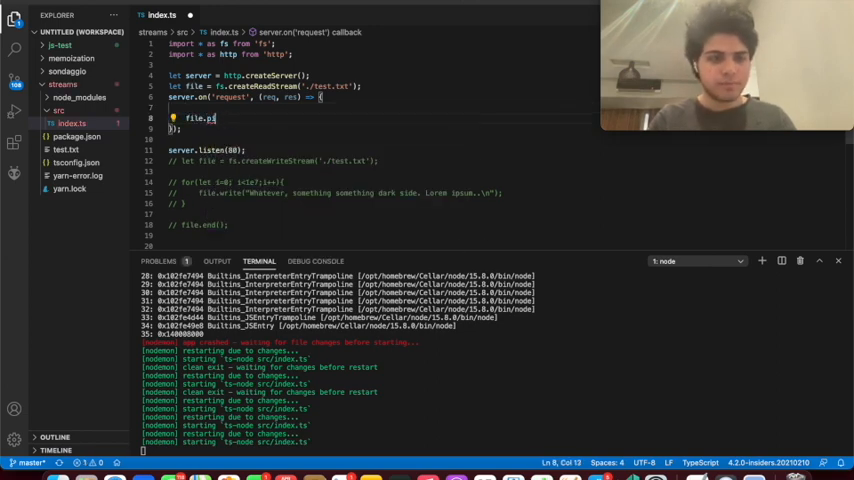
pyautogui.write('ipe(res);')
pyautogui.write('curl 127.0.0.1:')
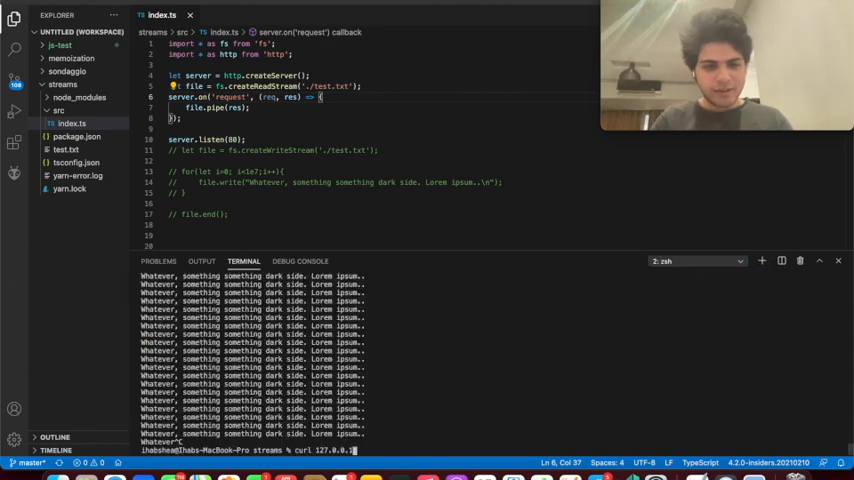
# Run curl 127.0.0.1 so the streamed test.txt lines print in the shell
pyautogui.press('enter')
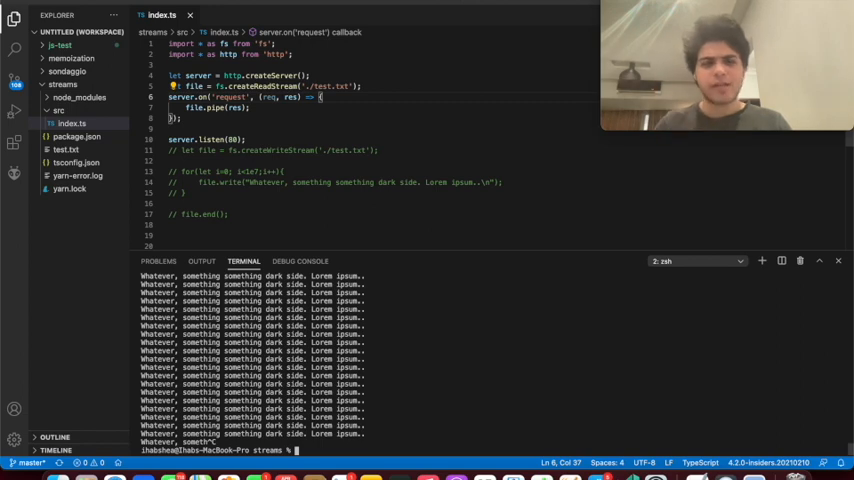
pyautogui.moveTo(522, 36)
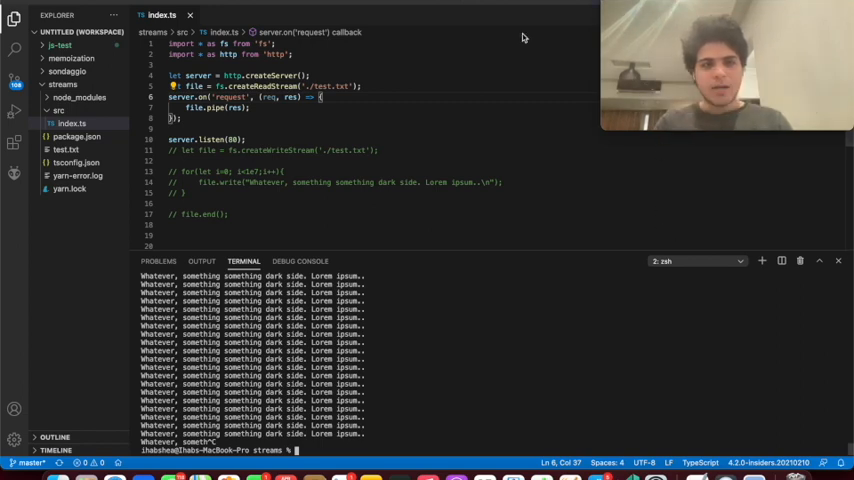